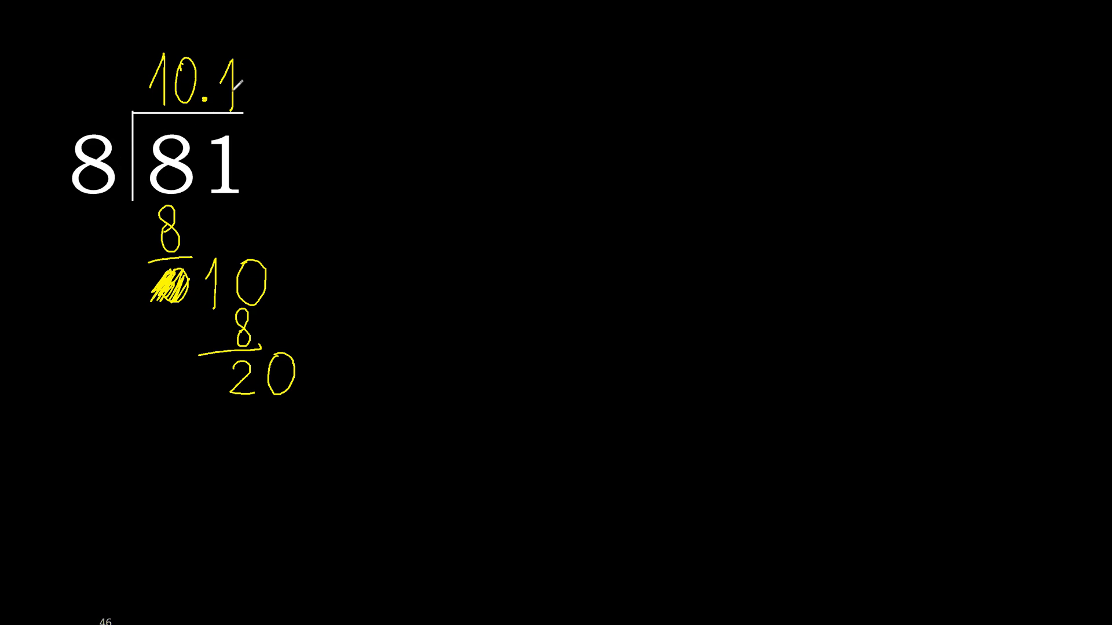
type("2")
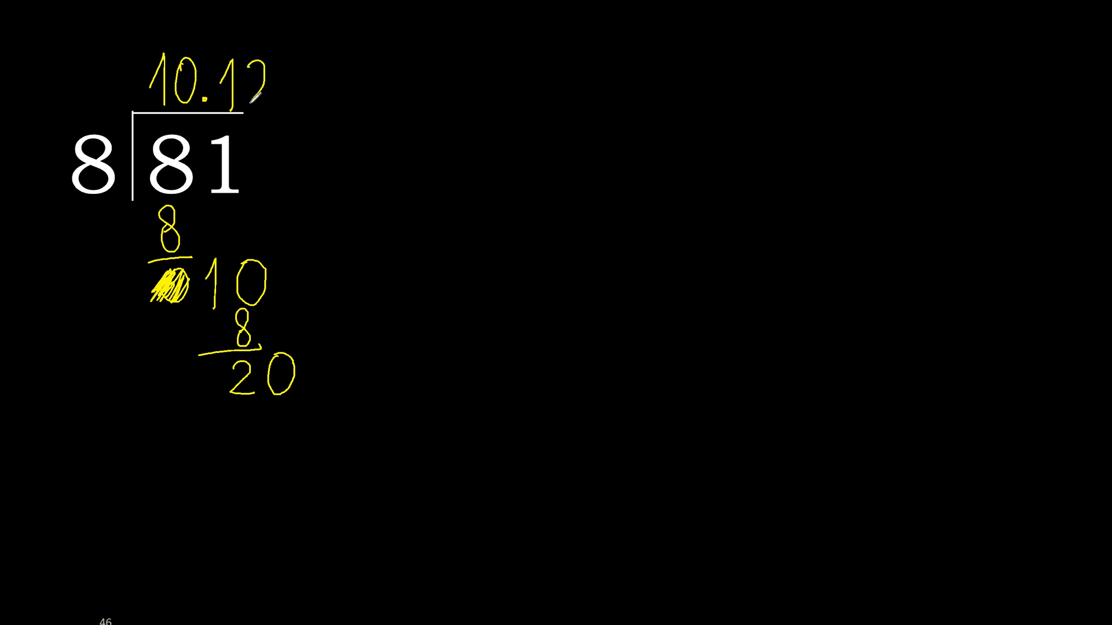